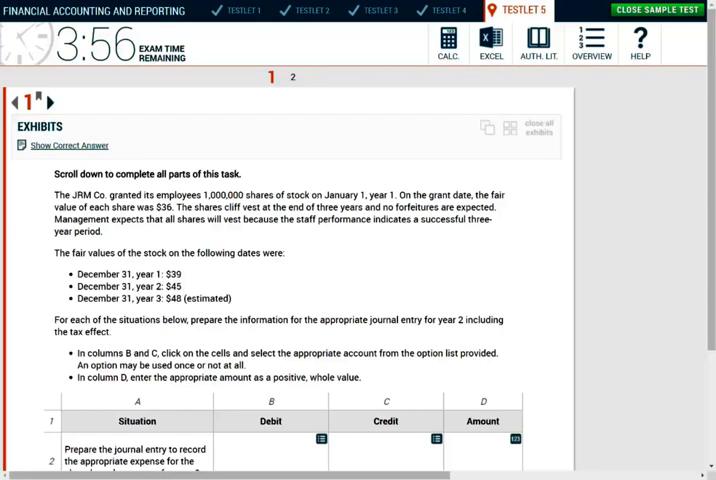
{"action": "mouse_move", "coordinate": [456, 42]}
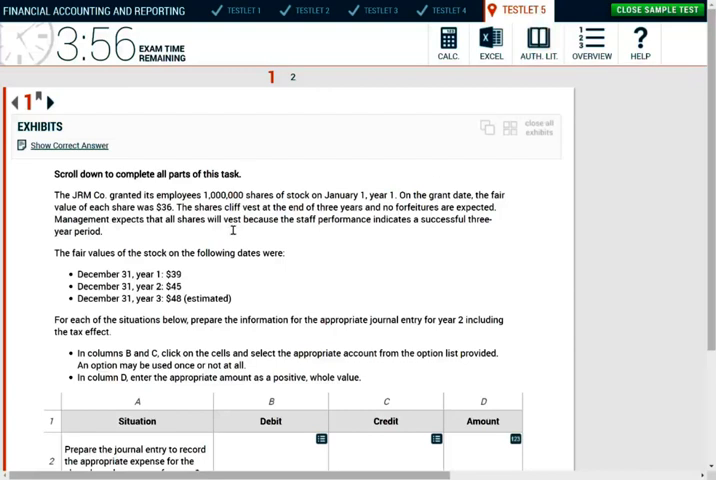
{"action": "mouse_move", "coordinate": [204, 266]}
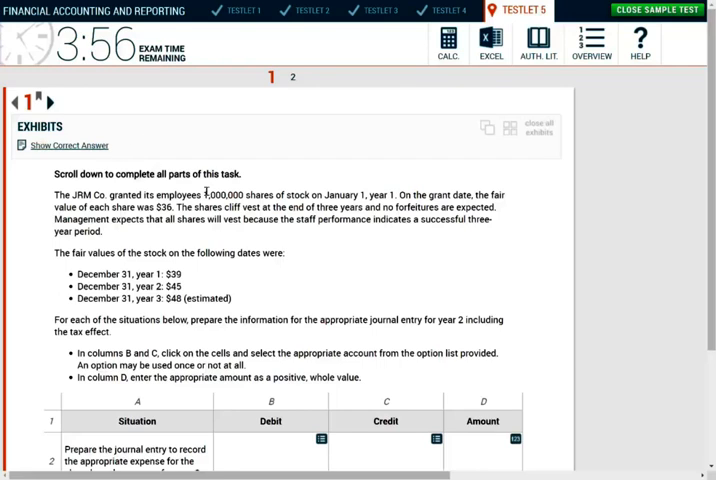
Step: Highlight the key facts in the task text: the $36 grant-date fair value and the 1,000,000 shares granted
{"action": "scroll", "scroll_direction": "down", "scroll_amount": 3}
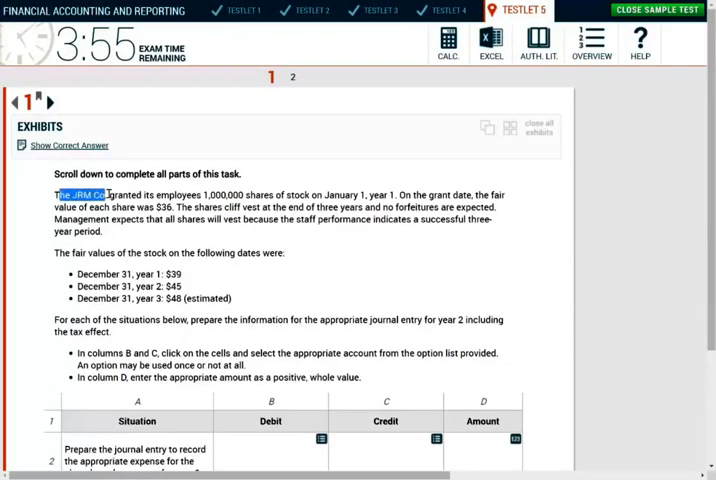
{"action": "left_click", "coordinate": [200, 194]}
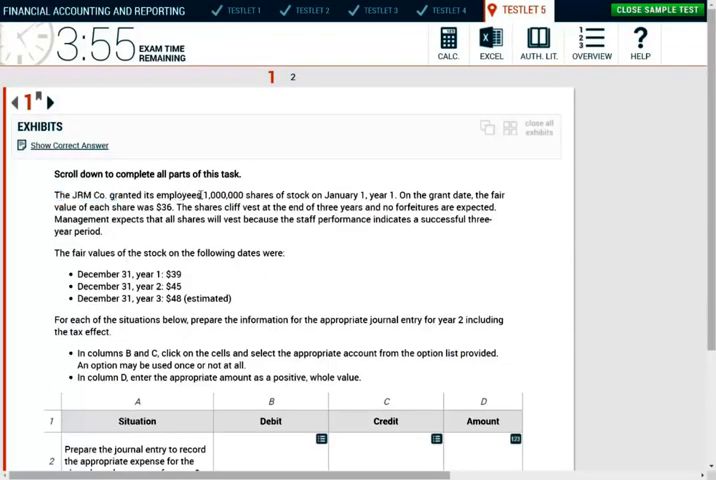
{"action": "left_click_drag", "start_coordinate": [200, 194], "coordinate": [370, 194]}
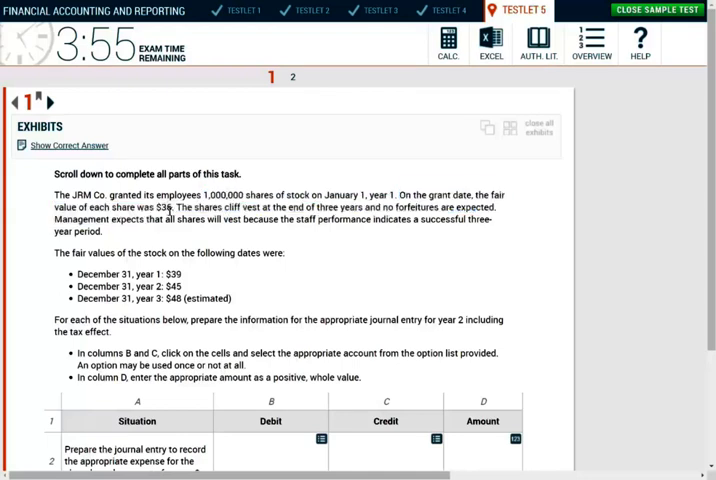
{"action": "double_click", "coordinate": [164, 208]}
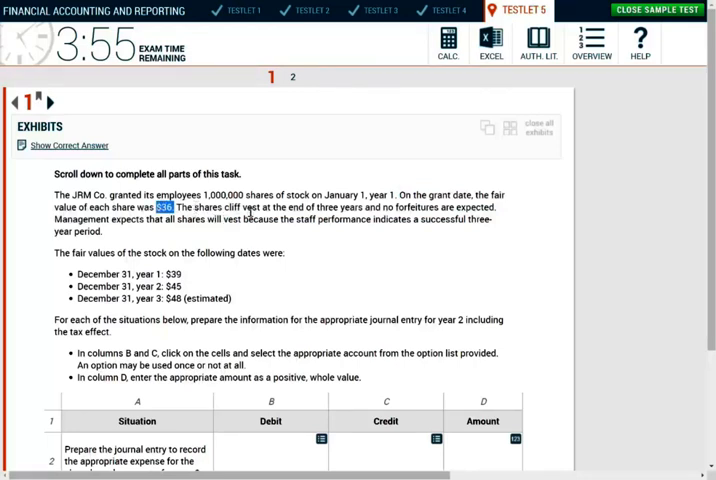
{"action": "mouse_move", "coordinate": [416, 218]}
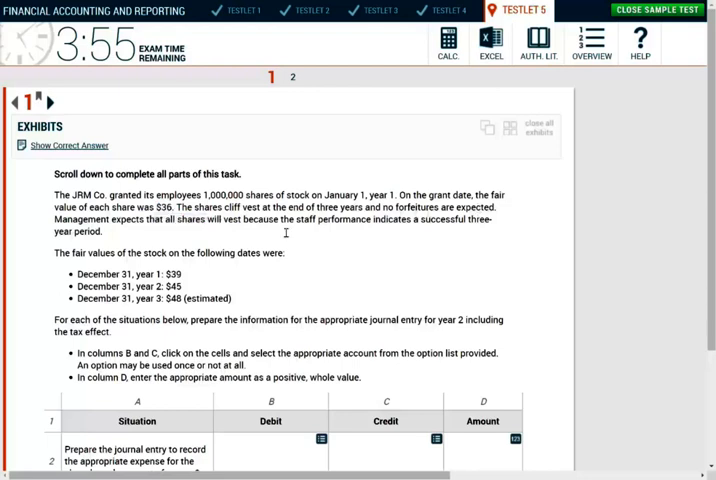
{"action": "mouse_move", "coordinate": [440, 232]}
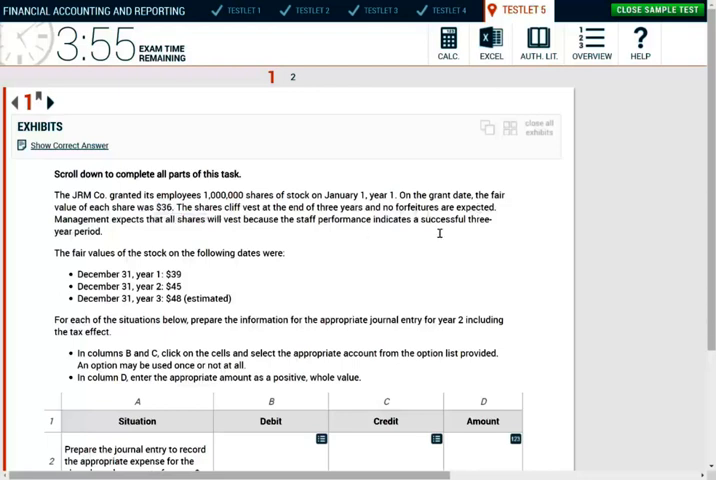
{"action": "mouse_move", "coordinate": [66, 260]}
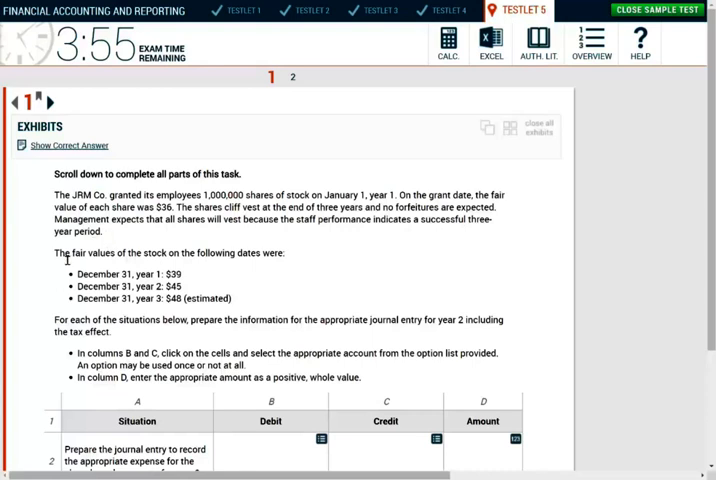
{"action": "mouse_move", "coordinate": [272, 266]}
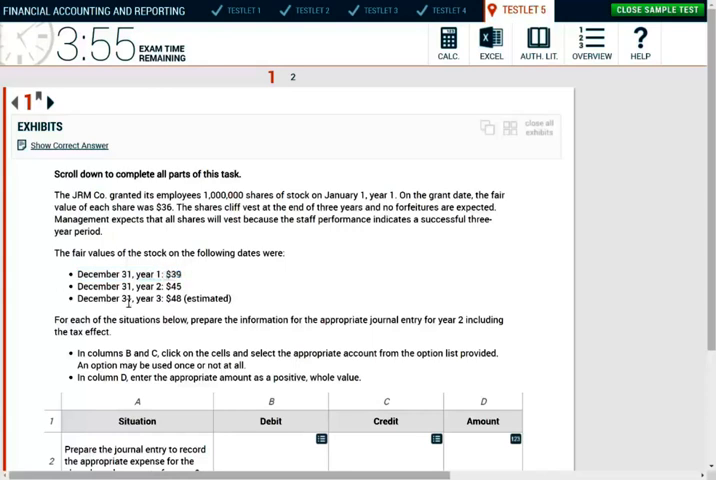
{"action": "double_click", "coordinate": [172, 286]}
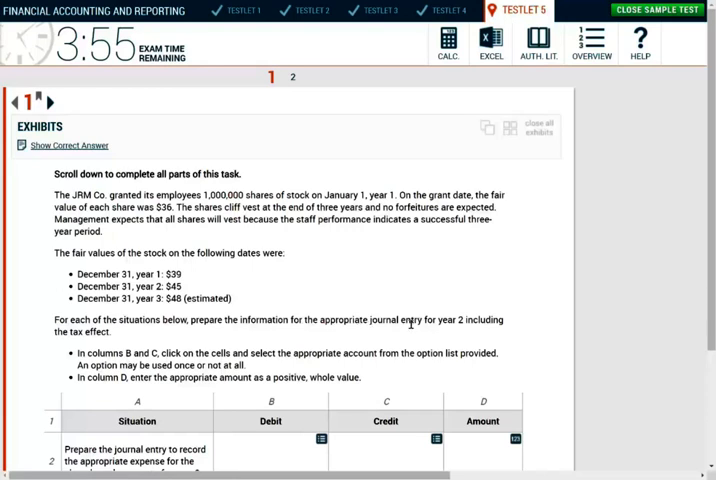
{"action": "mouse_move", "coordinate": [112, 356]}
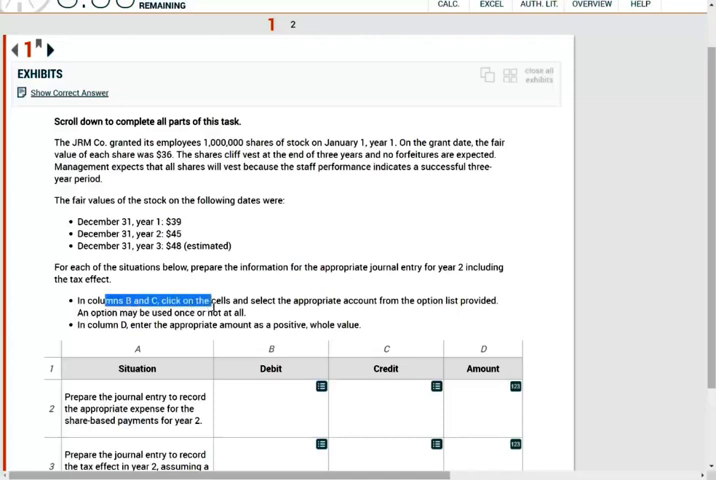
{"action": "mouse_move", "coordinate": [446, 304]}
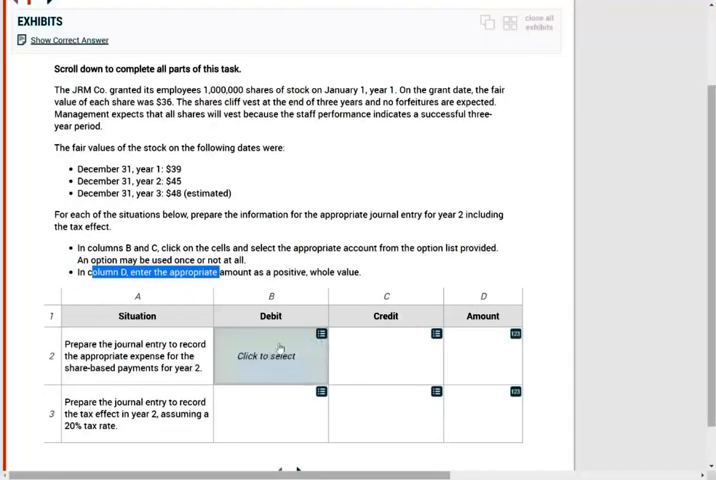
{"action": "mouse_move", "coordinate": [386, 316]}
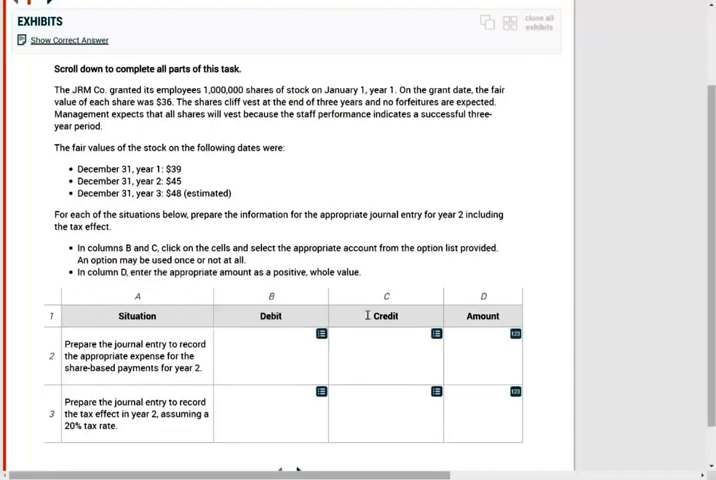
{"action": "double_click", "coordinate": [484, 316]}
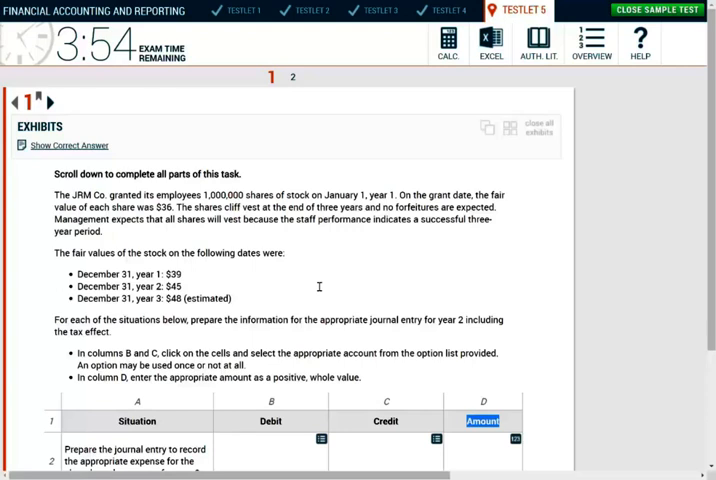
{"action": "scroll", "scroll_direction": "down", "scroll_amount": 3}
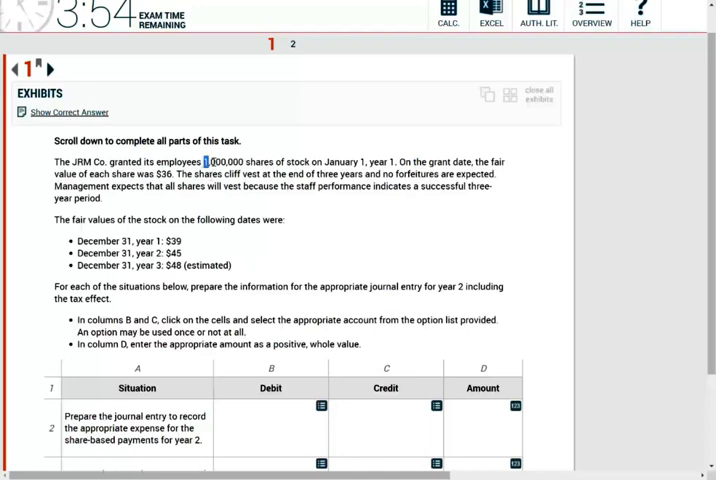
{"action": "double_click", "coordinate": [224, 160]}
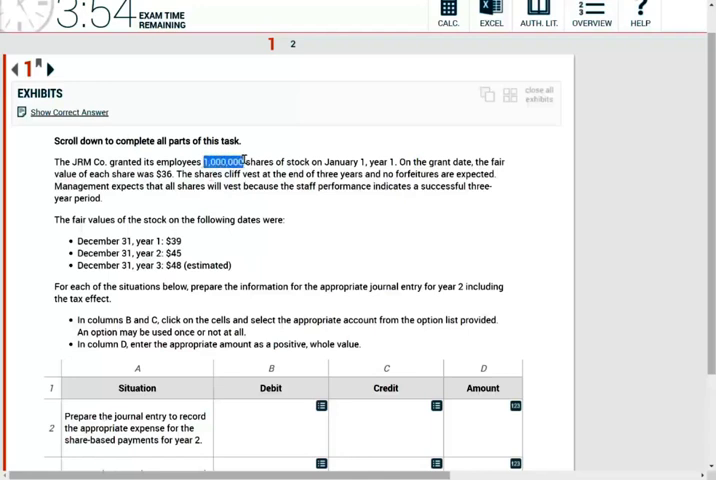
{"action": "mouse_move", "coordinate": [174, 192]}
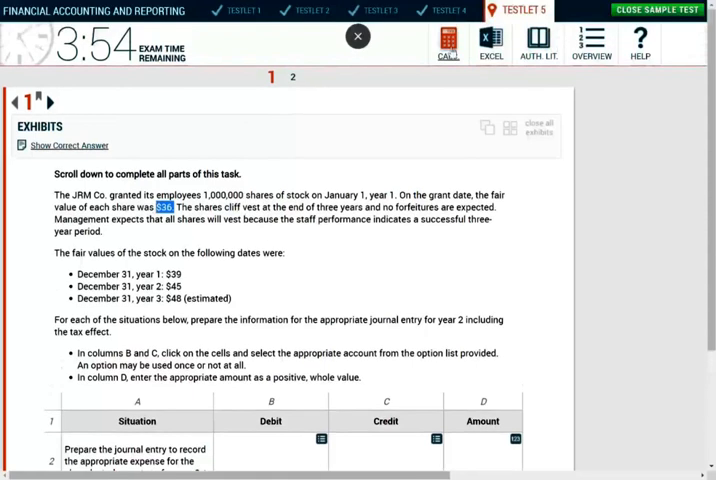
Step: Compute 1,000,000 × $36 ÷ 3 = 12,000,000 in the calculator and move it off the task text
{"action": "left_click", "coordinate": [444, 44]}
{"action": "type", "text": "3"}
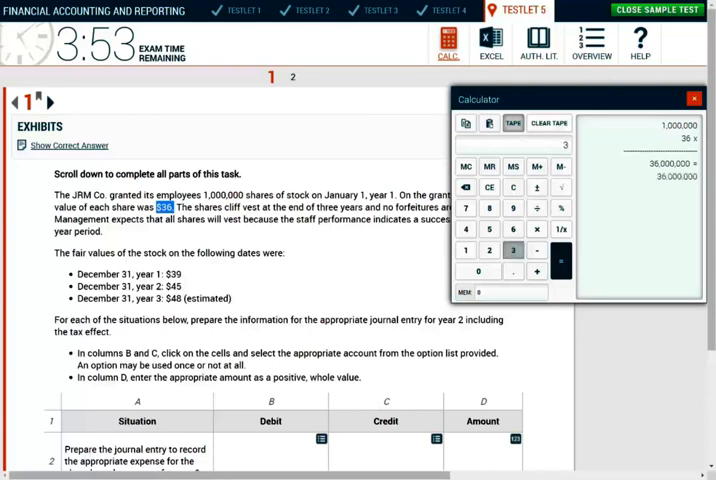
{"action": "left_click", "coordinate": [560, 264]}
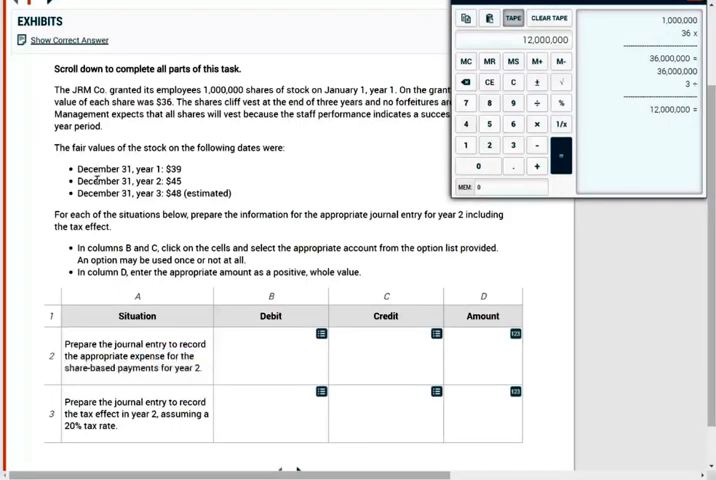
{"action": "left_click_drag", "start_coordinate": [96, 180], "coordinate": [184, 180]}
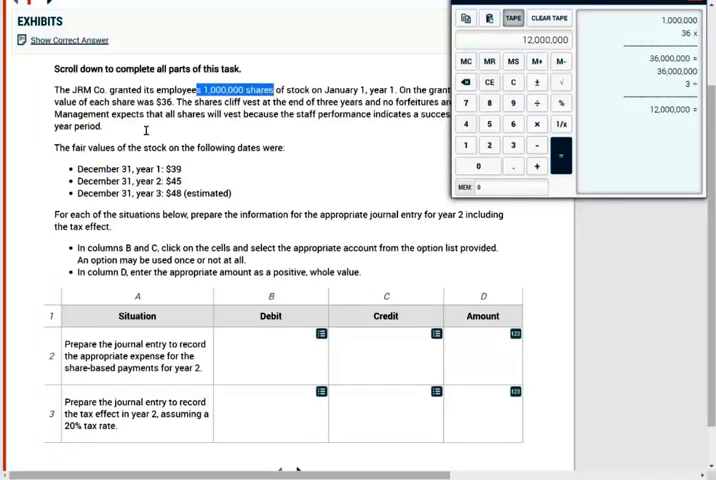
Step: Set the year-2 entry to debit Compensation cost and credit Additional paid-in capital
{"action": "left_click", "coordinate": [320, 332]}
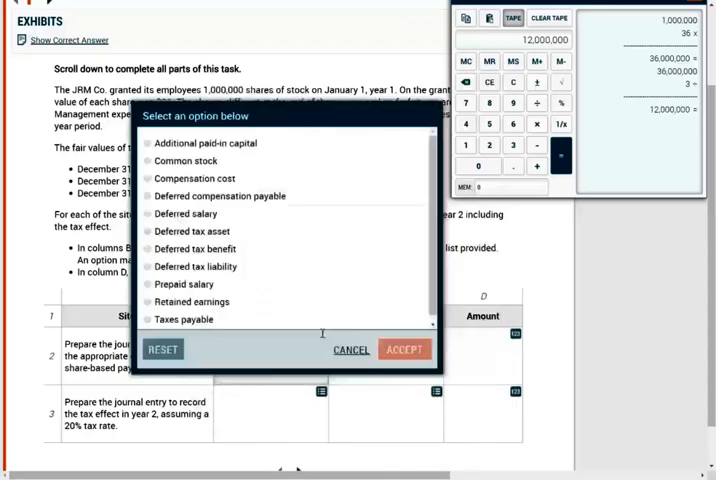
{"action": "mouse_move", "coordinate": [144, 196]}
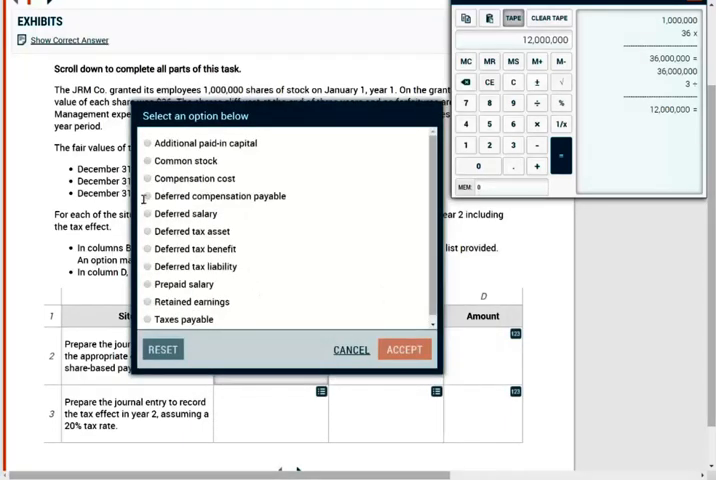
{"action": "left_click", "coordinate": [156, 178]}
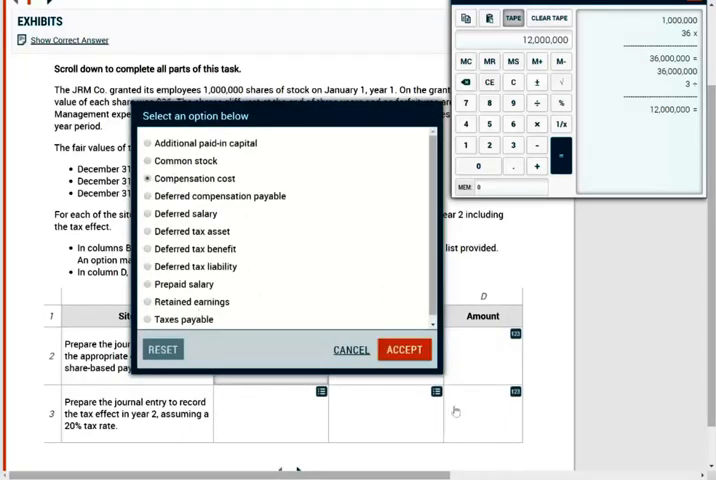
{"action": "left_click", "coordinate": [404, 350]}
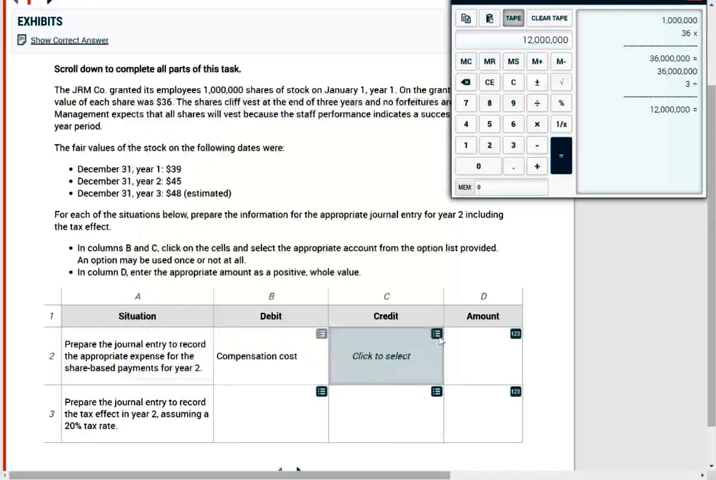
{"action": "left_click", "coordinate": [384, 356]}
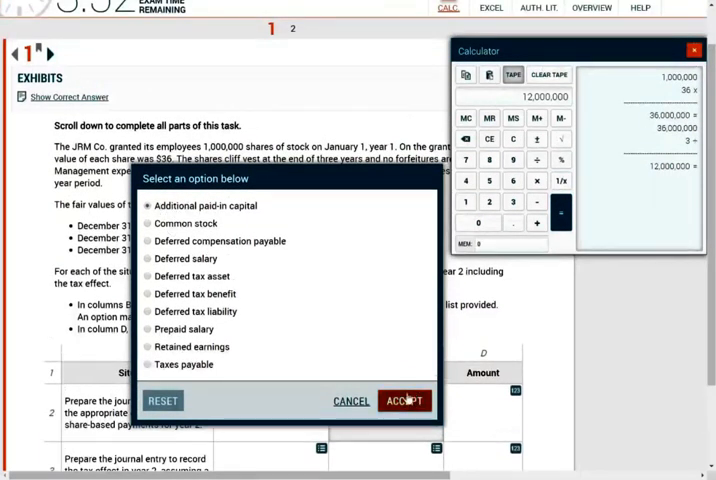
{"action": "left_click", "coordinate": [402, 400]}
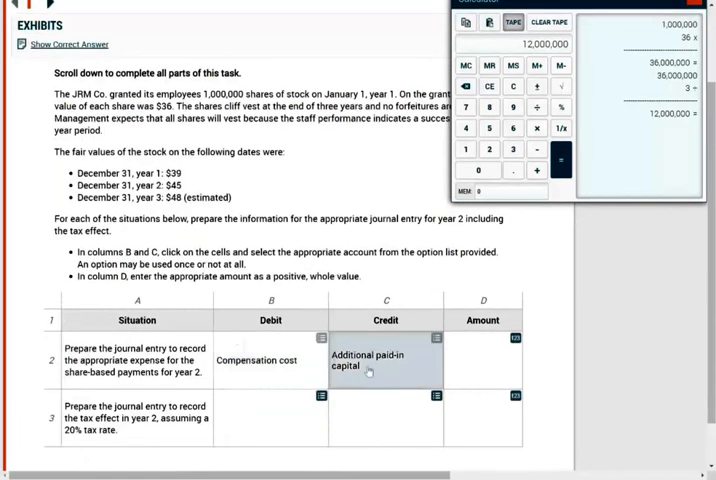
{"action": "mouse_move", "coordinate": [402, 376]}
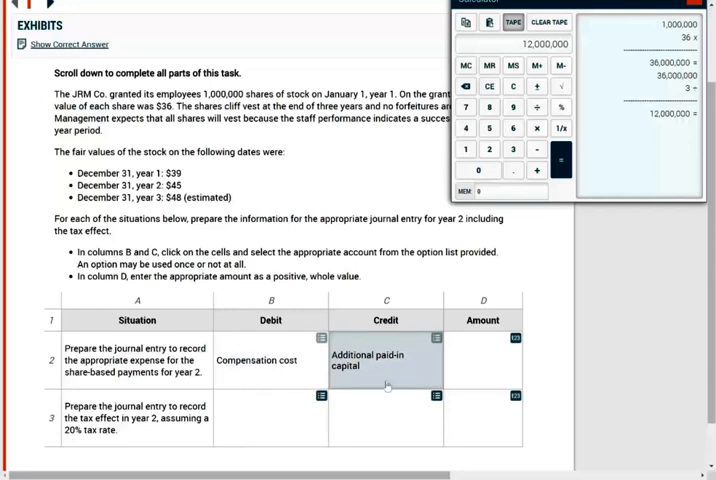
Step: Enter 12000000 as the amount of the year-2 compensation cost entry and accept it
{"action": "left_click", "coordinate": [480, 360]}
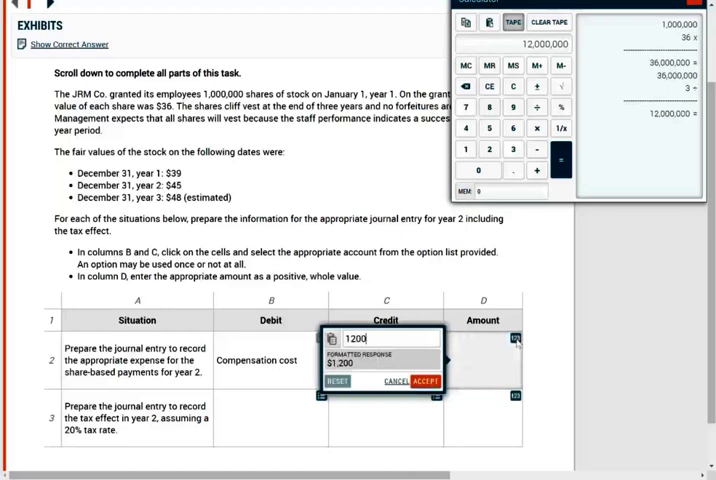
{"action": "type", "text": "12000000"}
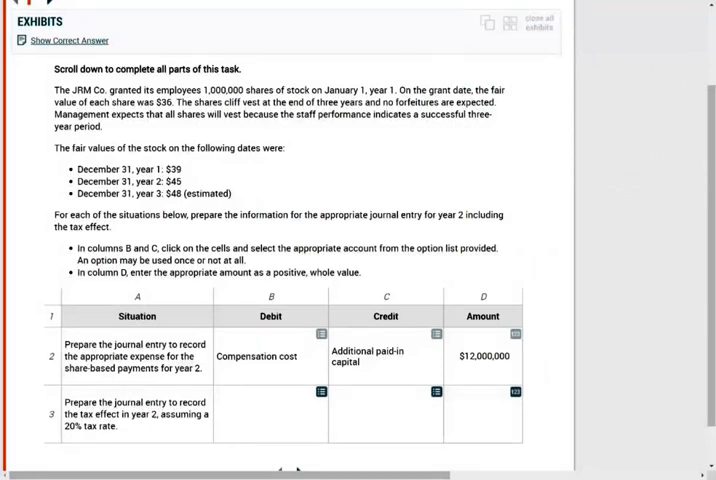
{"action": "left_click", "coordinate": [492, 356]}
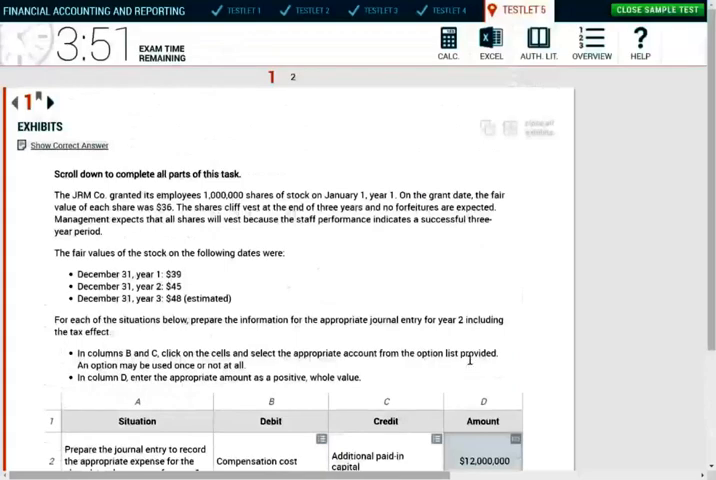
Step: Compute 12,000,000 × 0.2 = 2,400,000 in the calculator and bring up the tax entry's debit choices
{"action": "scroll", "scroll_direction": "down", "scroll_amount": 3}
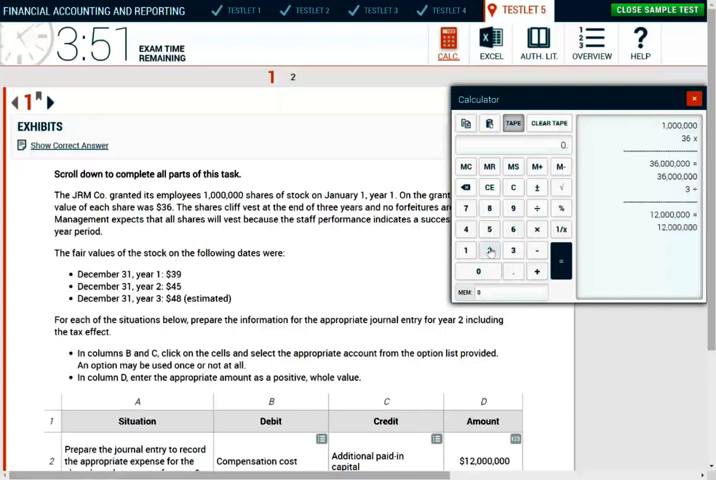
{"action": "left_click", "coordinate": [560, 272]}
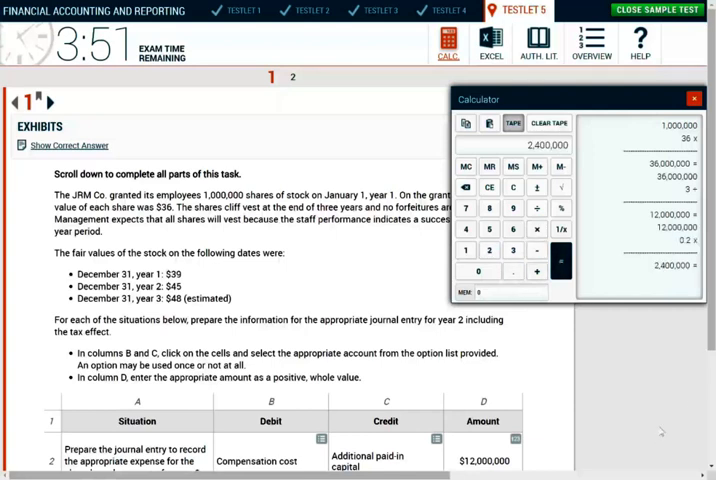
{"action": "scroll", "scroll_direction": "down", "scroll_amount": 3}
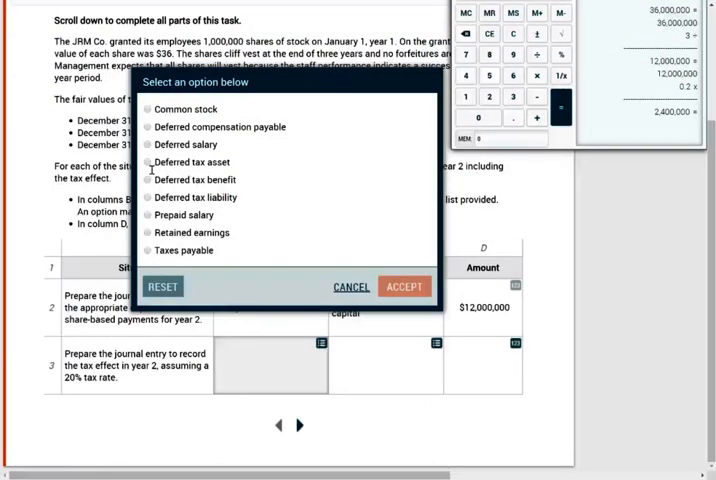
Step: Debit Deferred tax asset on the tax-effect row and enter 2400000 as its amount
{"action": "left_click", "coordinate": [404, 286]}
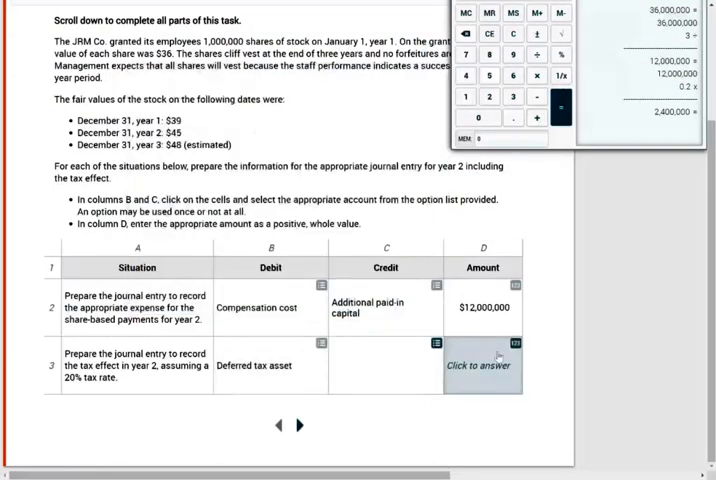
{"action": "left_click", "coordinate": [490, 364]}
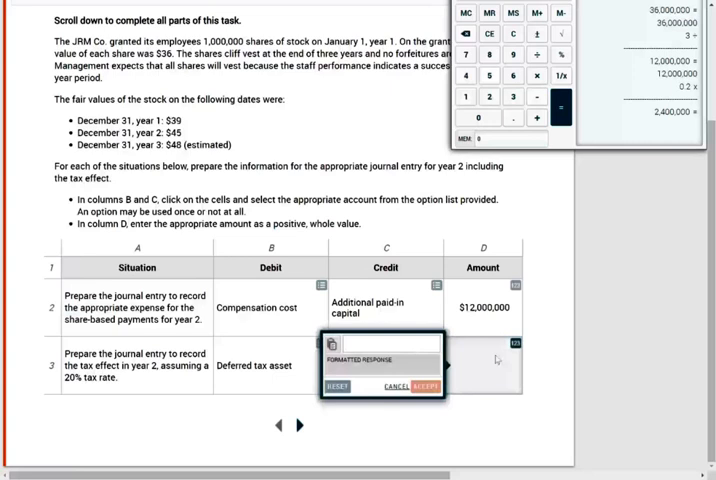
{"action": "type", "text": "2400000"}
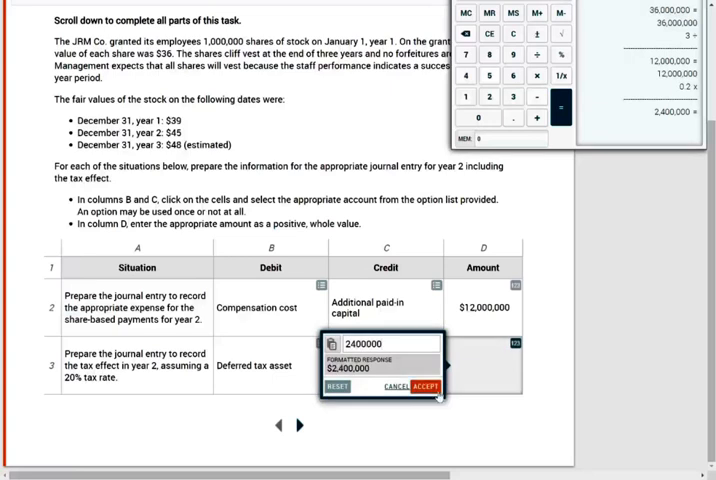
{"action": "left_click", "coordinate": [424, 386]}
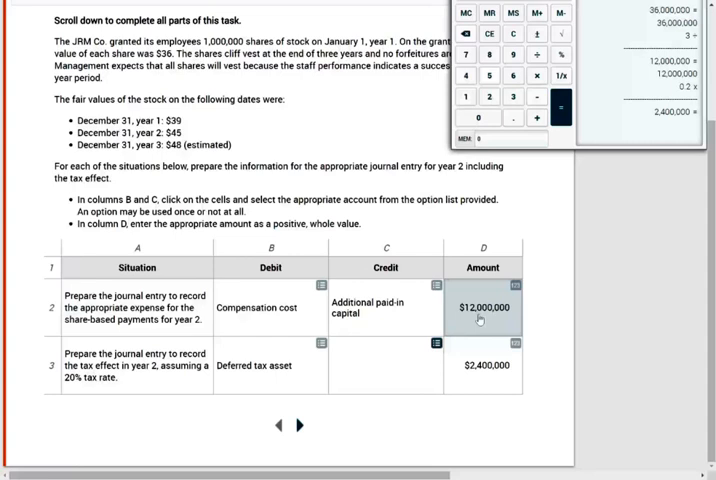
Step: Credit Deferred tax benefit on the tax-effect row and reopen the $12,000,000 compensation amount
{"action": "left_click", "coordinate": [270, 372]}
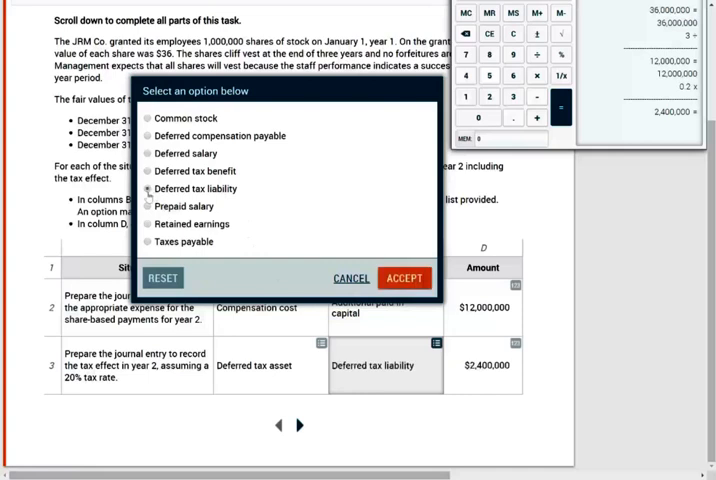
{"action": "left_click", "coordinate": [148, 188]}
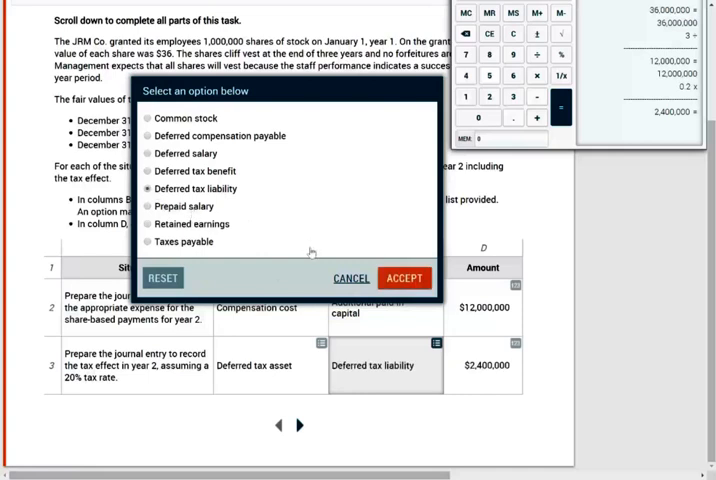
{"action": "mouse_move", "coordinate": [228, 208]}
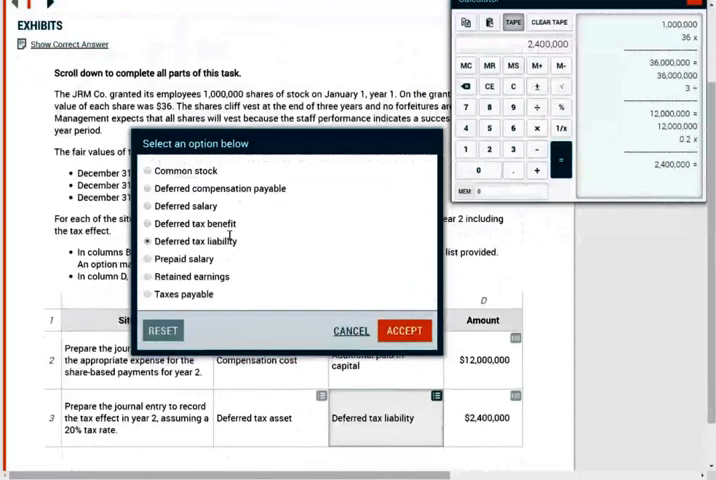
{"action": "left_click", "coordinate": [148, 224]}
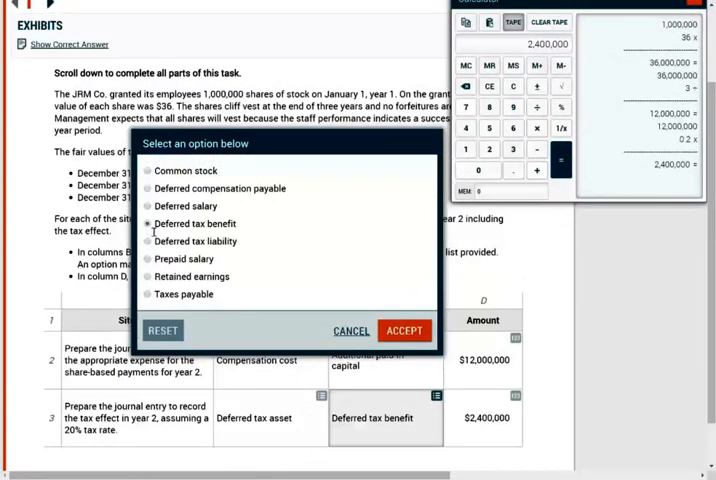
{"action": "left_click", "coordinate": [402, 330]}
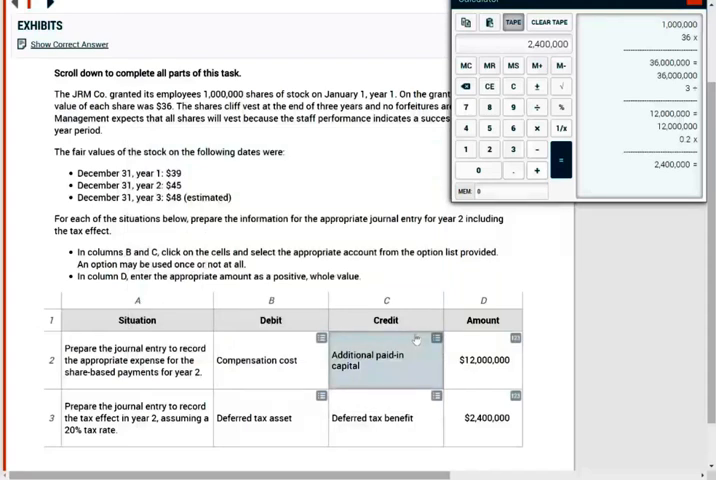
{"action": "left_click", "coordinate": [484, 360]}
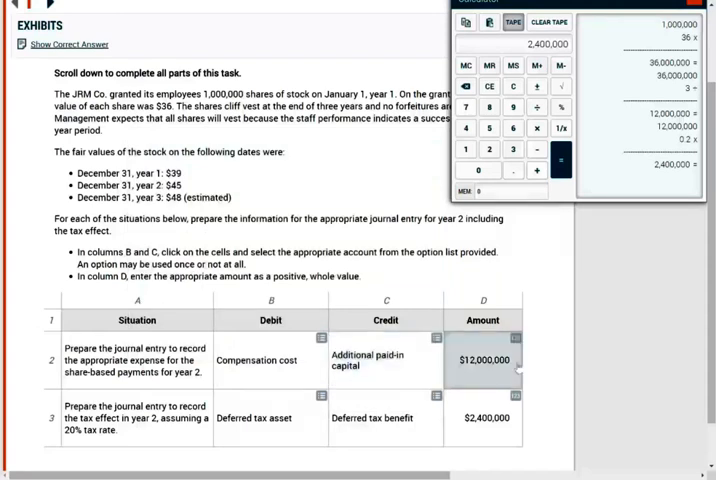
{"action": "left_click", "coordinate": [486, 360]}
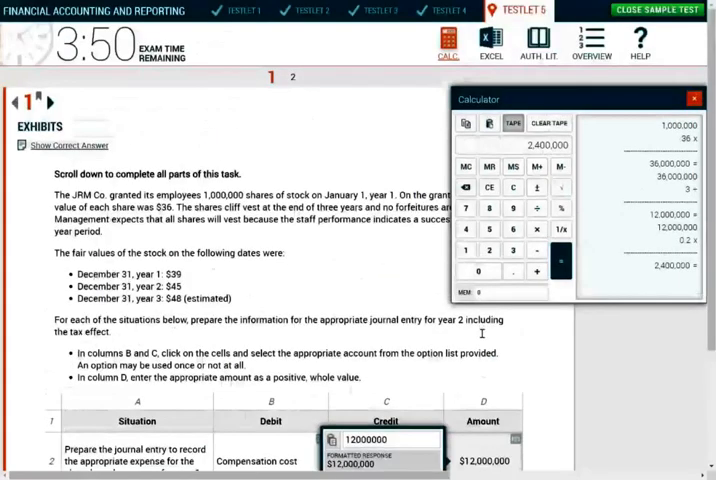
Step: Confirm the $12,000,000 amount unchanged, then switch to the PowerPoint deck's Animations and Transitions ribbons
{"action": "scroll", "scroll_direction": "down", "scroll_amount": 3}
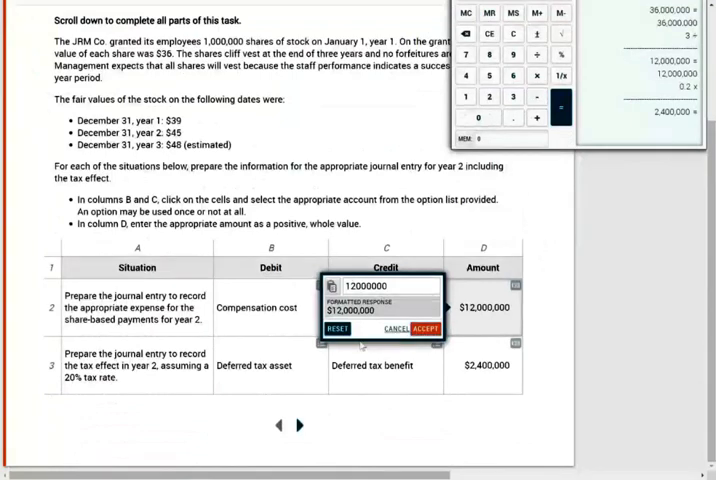
{"action": "mouse_move", "coordinate": [440, 244]}
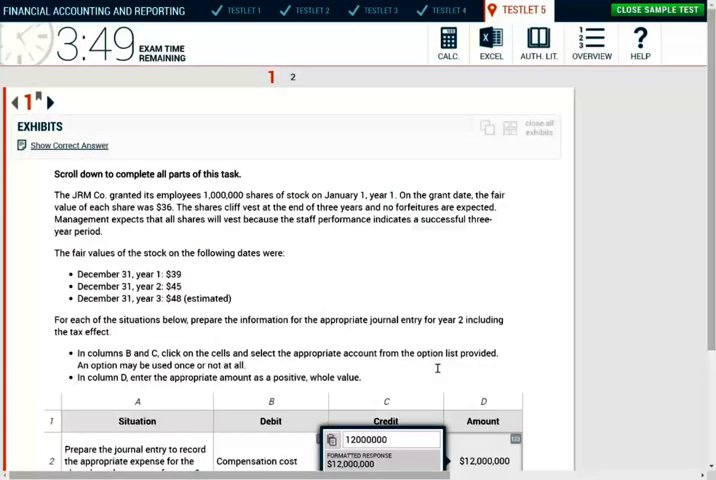
{"action": "scroll", "scroll_direction": "down", "scroll_amount": 3}
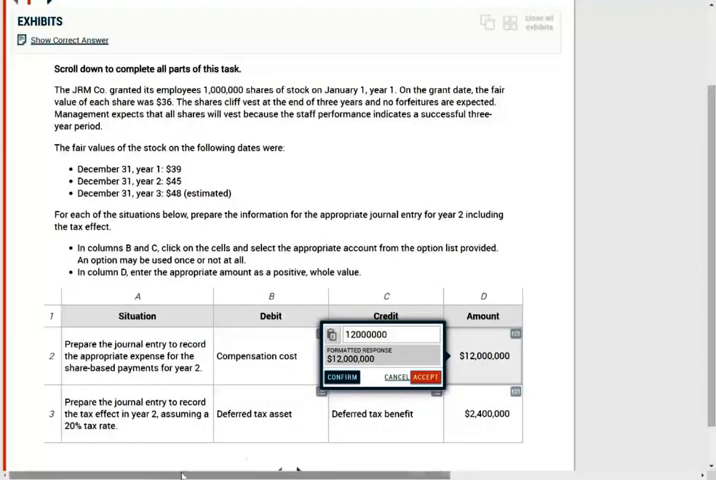
{"action": "left_click", "coordinate": [6, 472]}
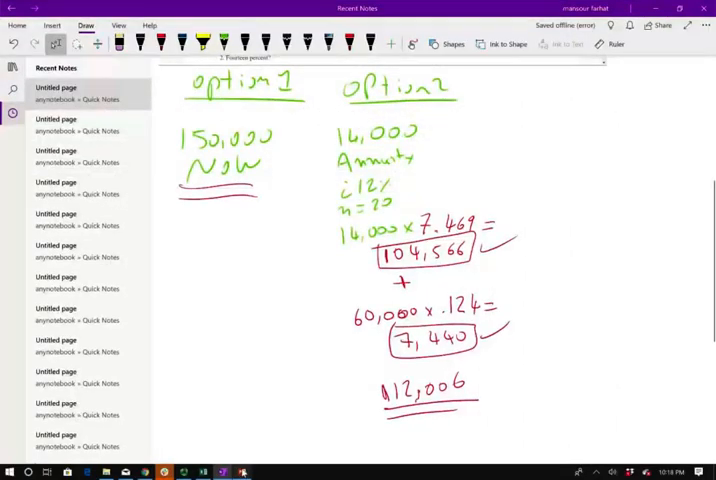
{"action": "left_click", "coordinate": [204, 472]}
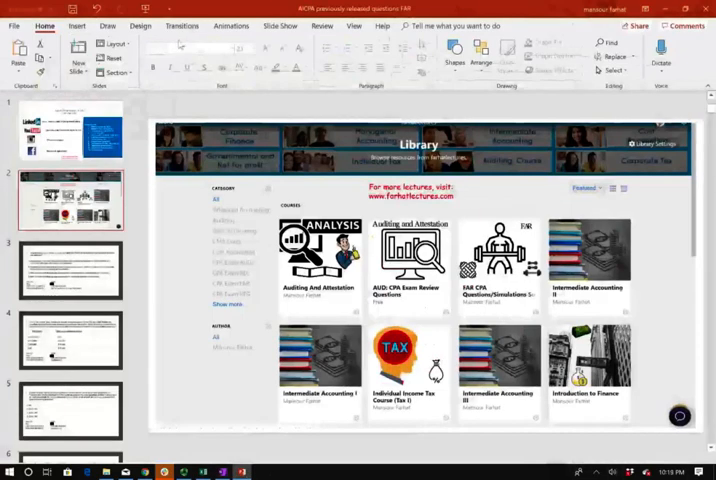
{"action": "left_click", "coordinate": [220, 24]}
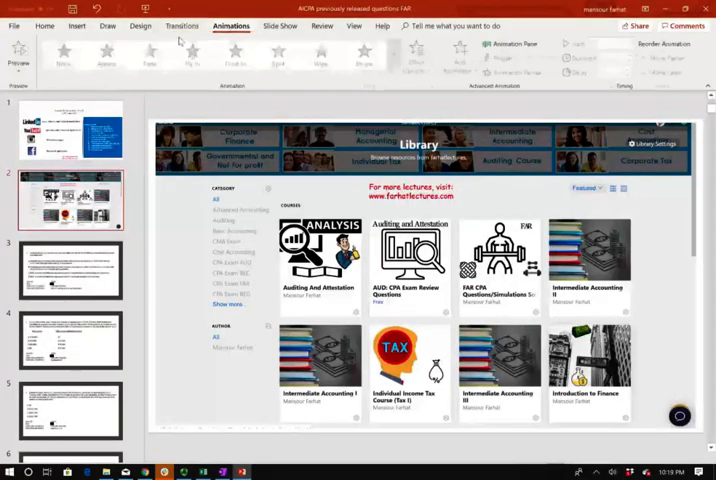
{"action": "left_click", "coordinate": [182, 26]}
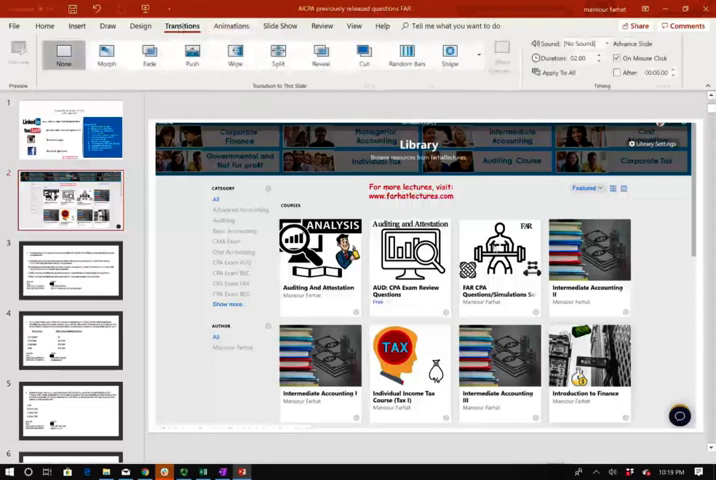